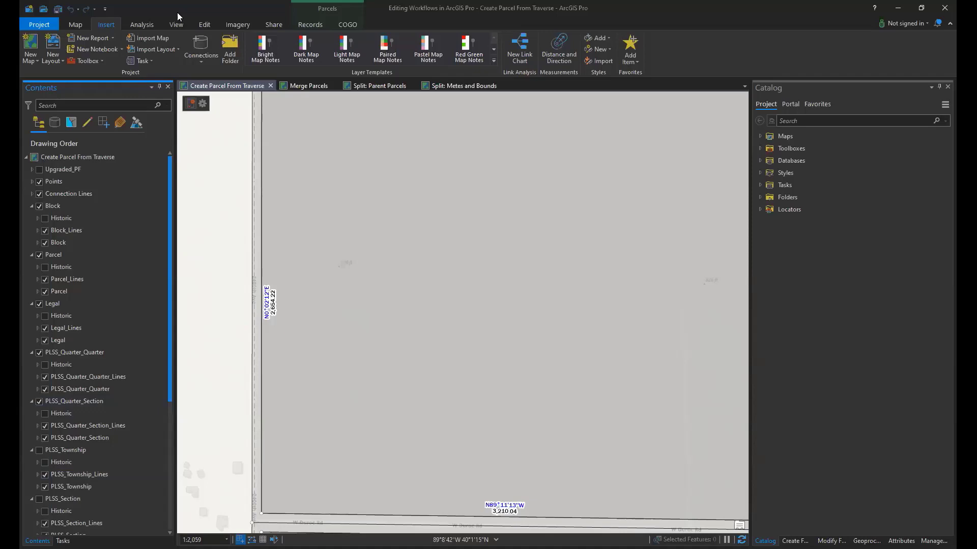
{"action": "mouse_move", "coordinate": [201, 103]}
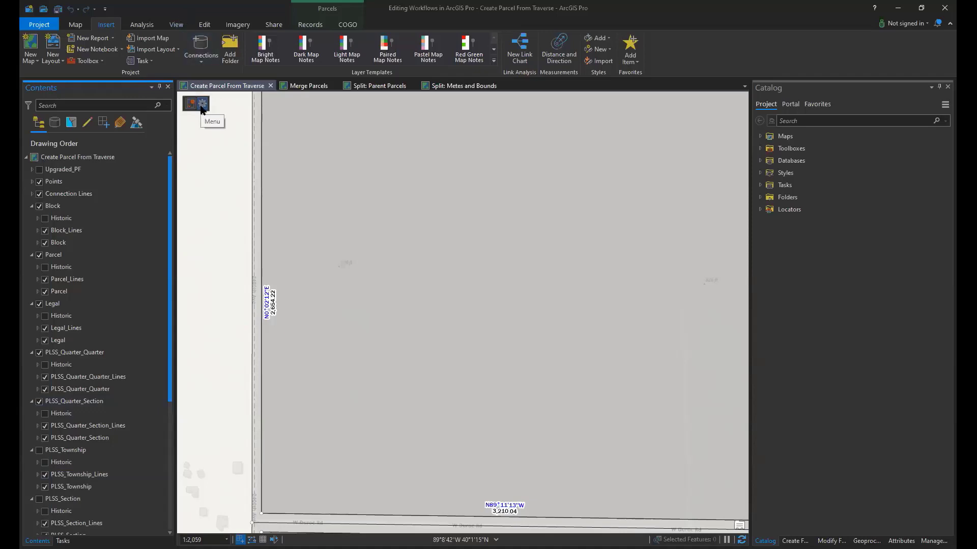
- Show the parcel record options menu from the map's active record bar
{"action": "left_click", "coordinate": [202, 104]}
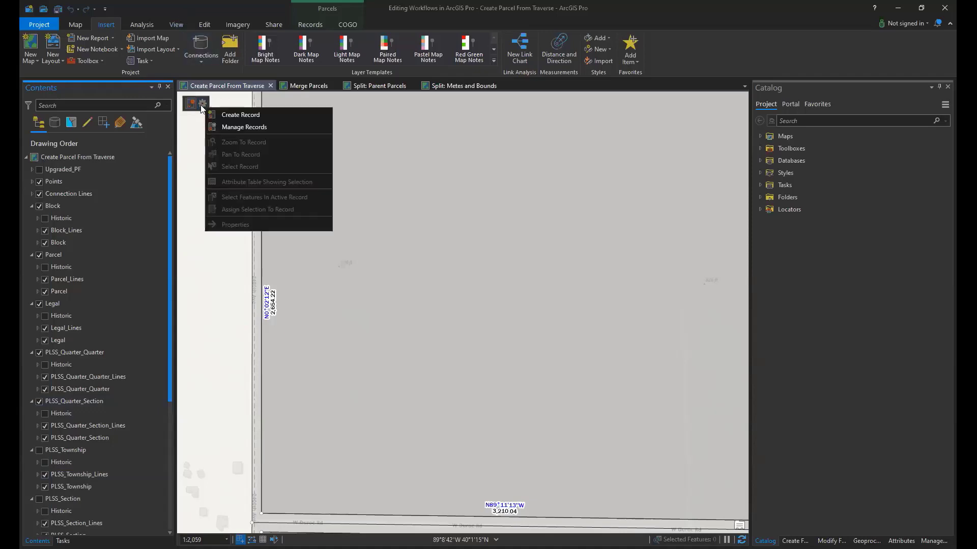
{"action": "mouse_move", "coordinate": [240, 115]}
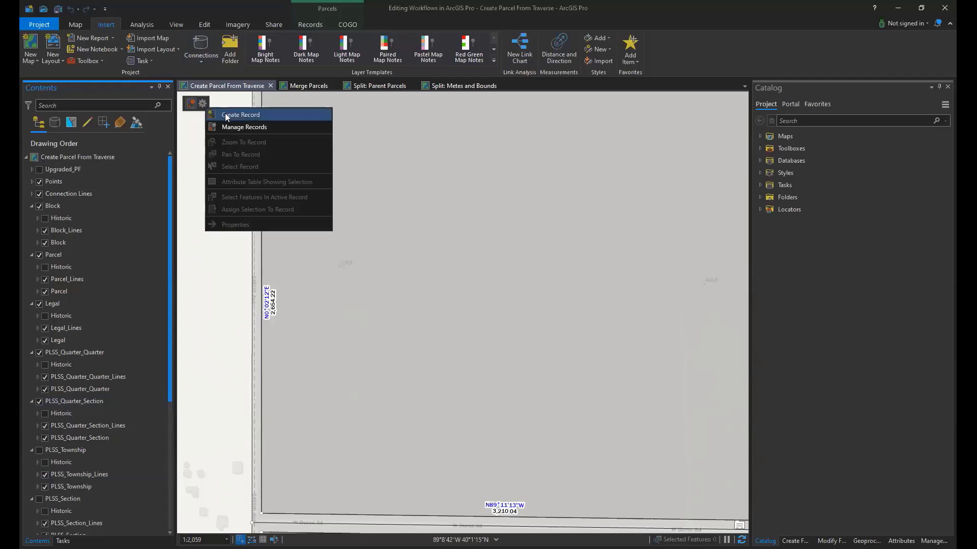
- Create a new parcel record with the default name and make it the active record
{"action": "left_click", "coordinate": [240, 115]}
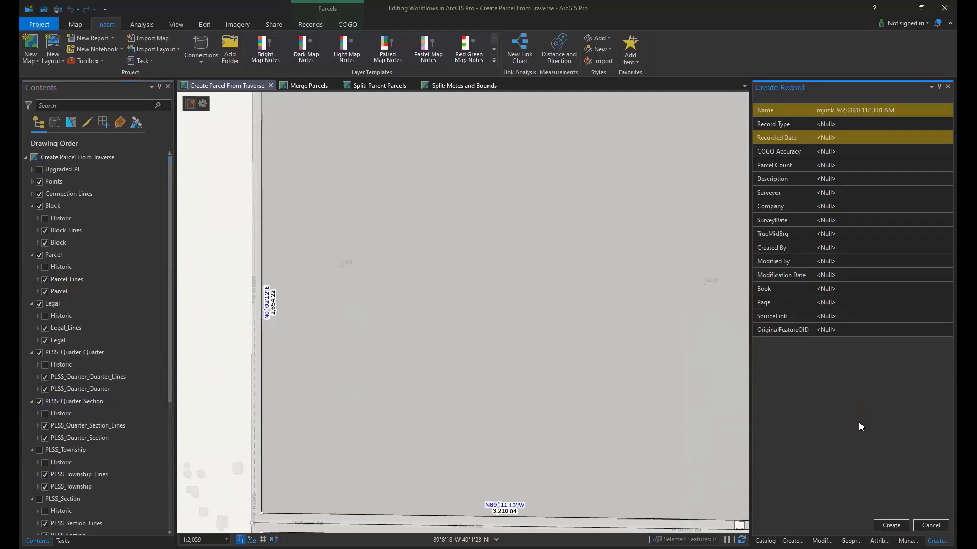
{"action": "mouse_move", "coordinate": [859, 418]}
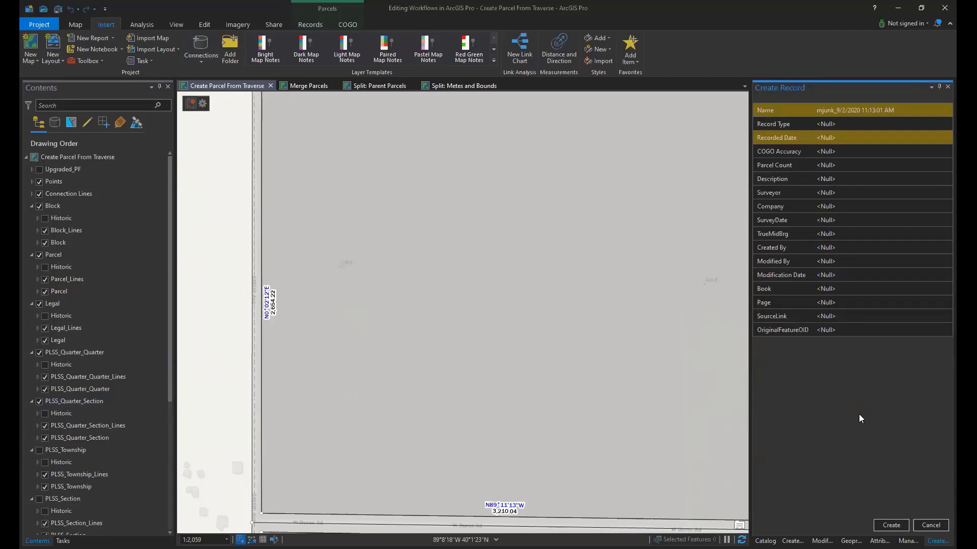
{"action": "left_click", "coordinate": [871, 207]}
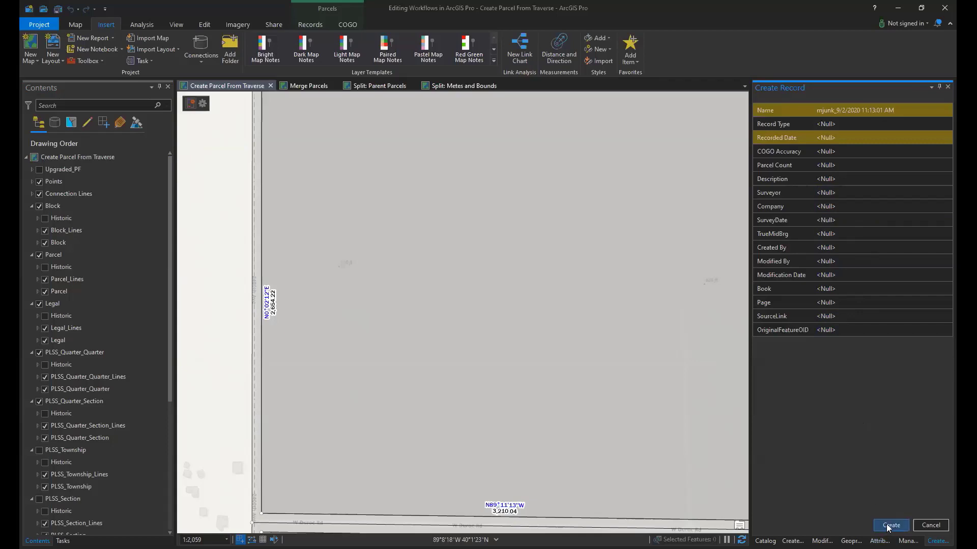
{"action": "left_click", "coordinate": [890, 525]}
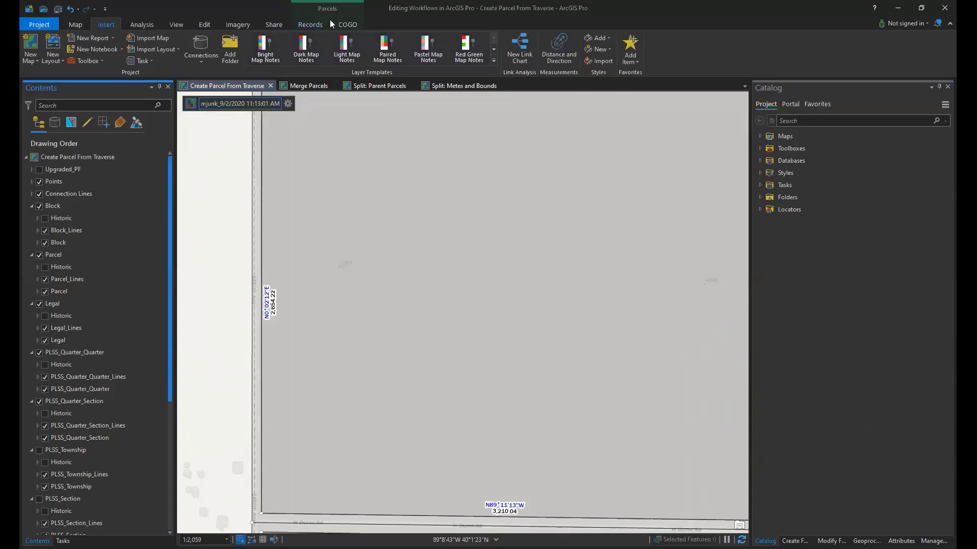
- Start the Traverse tool from the Records tab and list its target line layers
{"action": "left_click", "coordinate": [309, 24]}
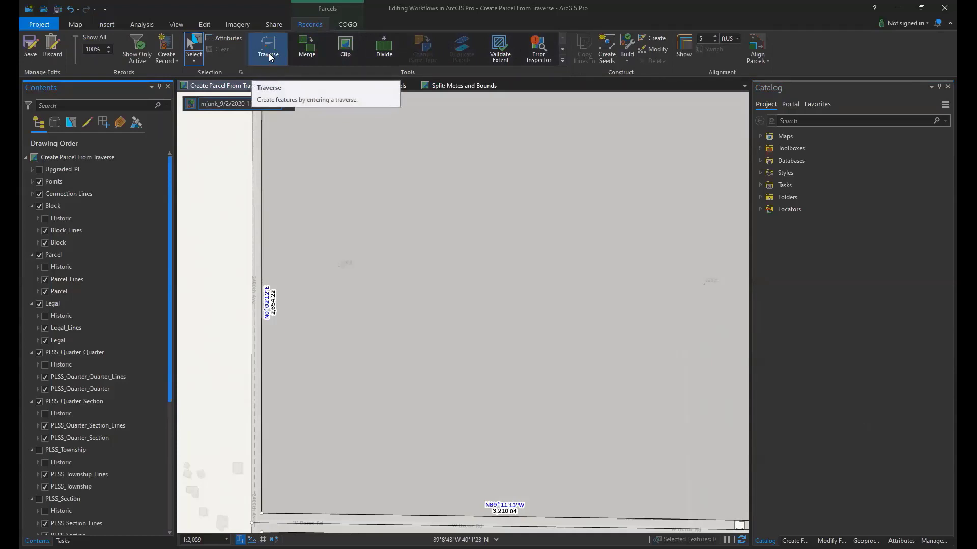
{"action": "left_click", "coordinate": [268, 48]}
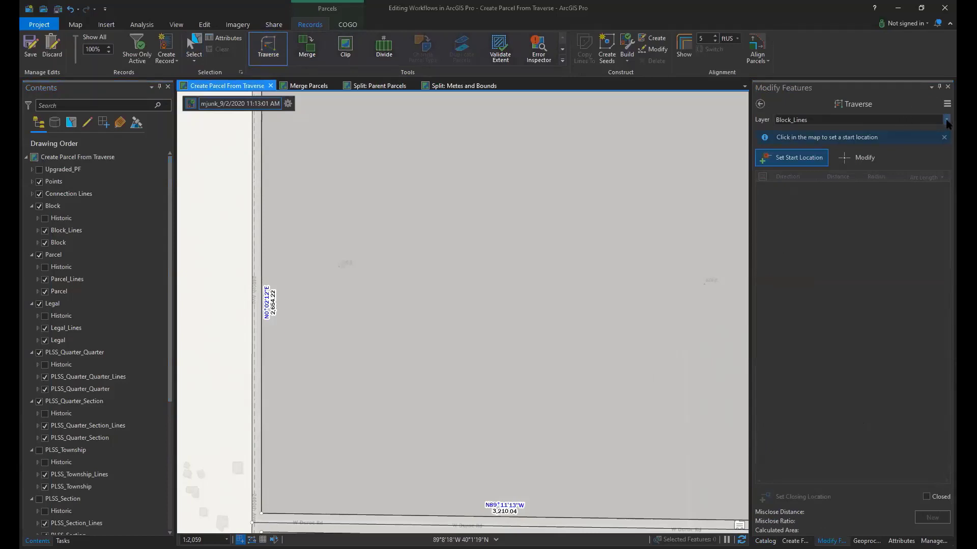
{"action": "left_click", "coordinate": [944, 120]}
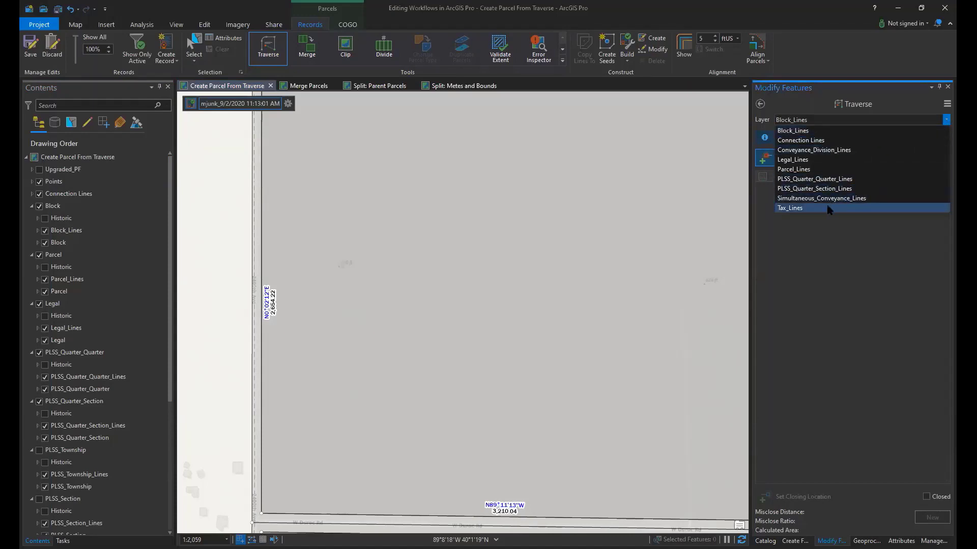
{"action": "mouse_move", "coordinate": [822, 211]}
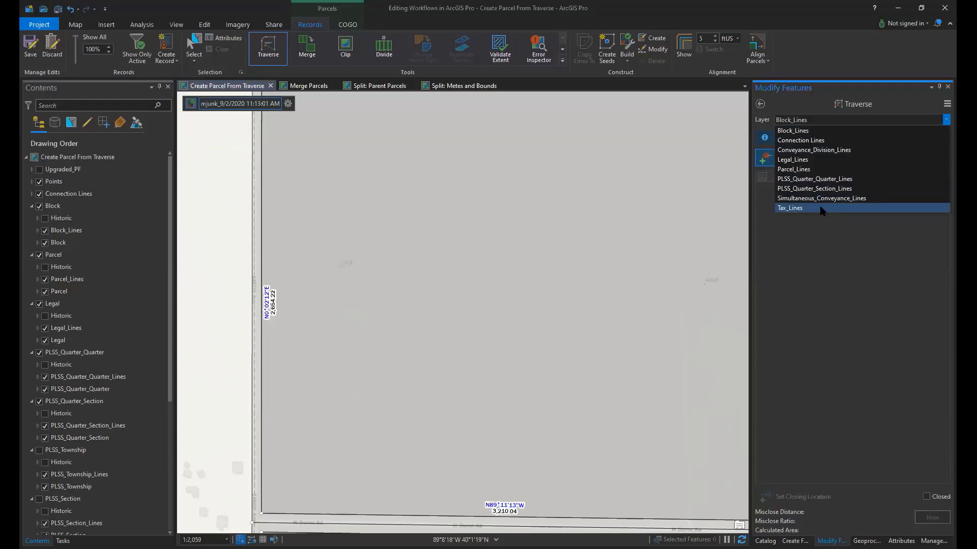
- Target Tax_Lines and enter a first course N45°00'00"E with distance 555
{"action": "left_click", "coordinate": [789, 208]}
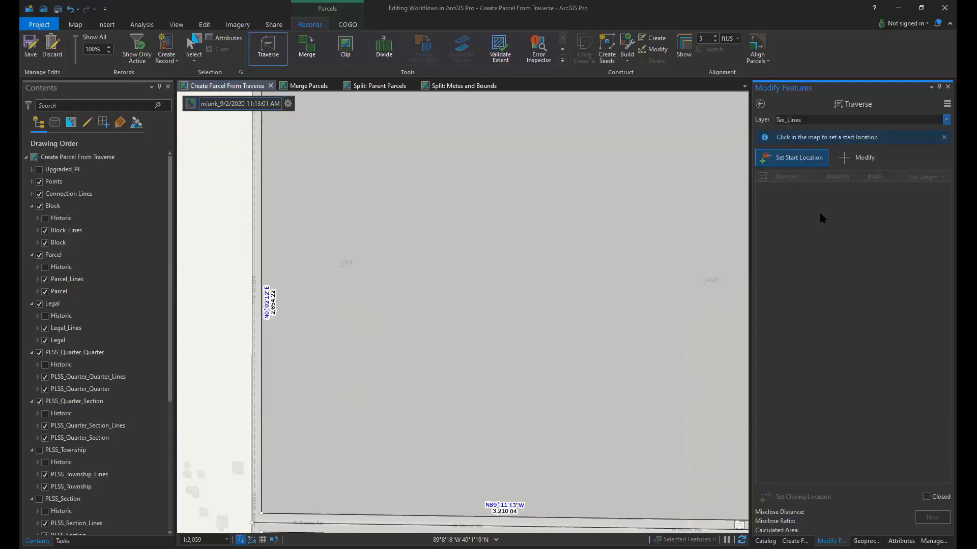
{"action": "mouse_move", "coordinate": [816, 201]}
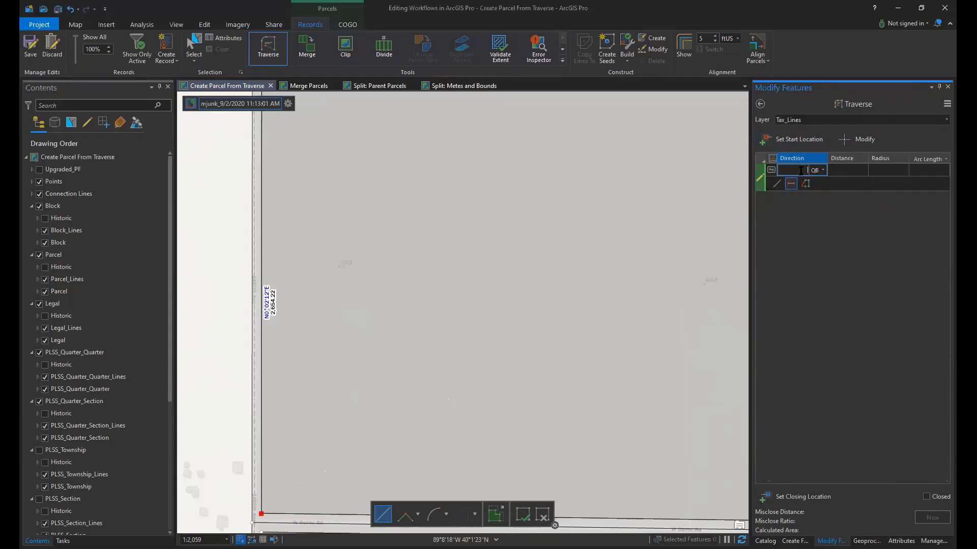
{"action": "type", "text": "n45."}
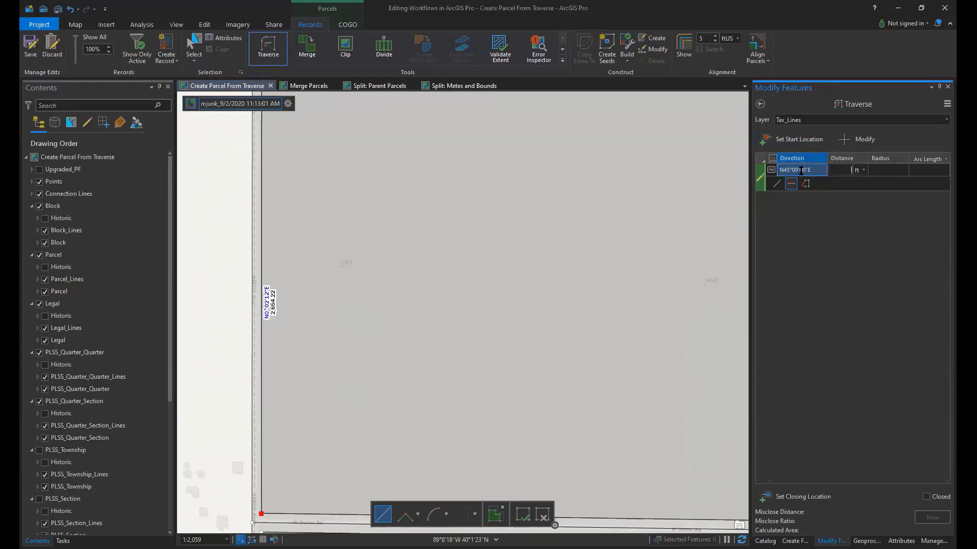
{"action": "type", "text": "555"}
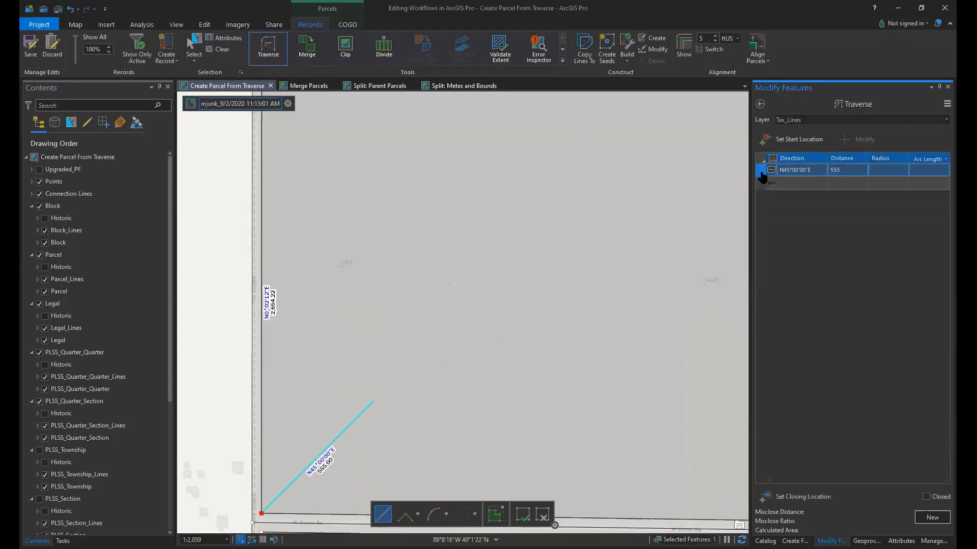
{"action": "mouse_move", "coordinate": [374, 401]}
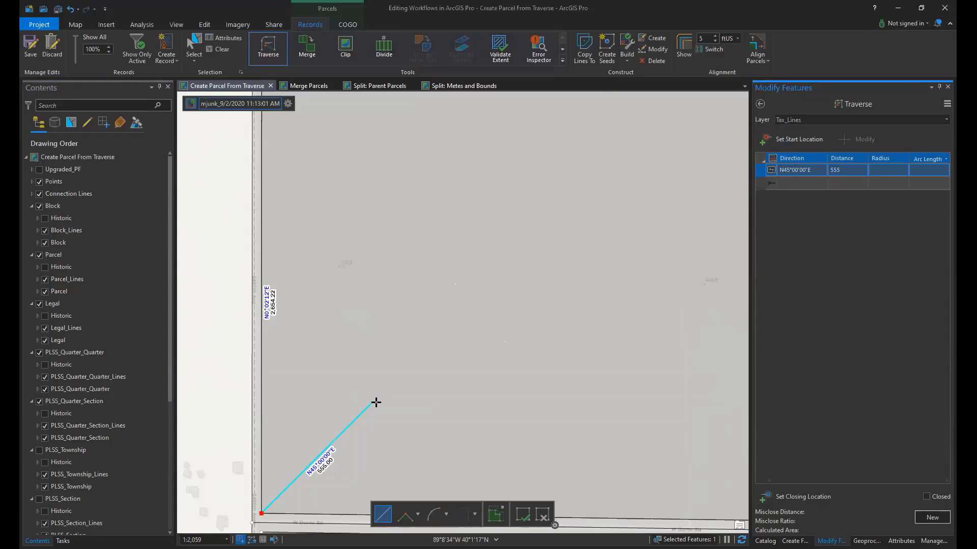
{"action": "mouse_move", "coordinate": [375, 403]}
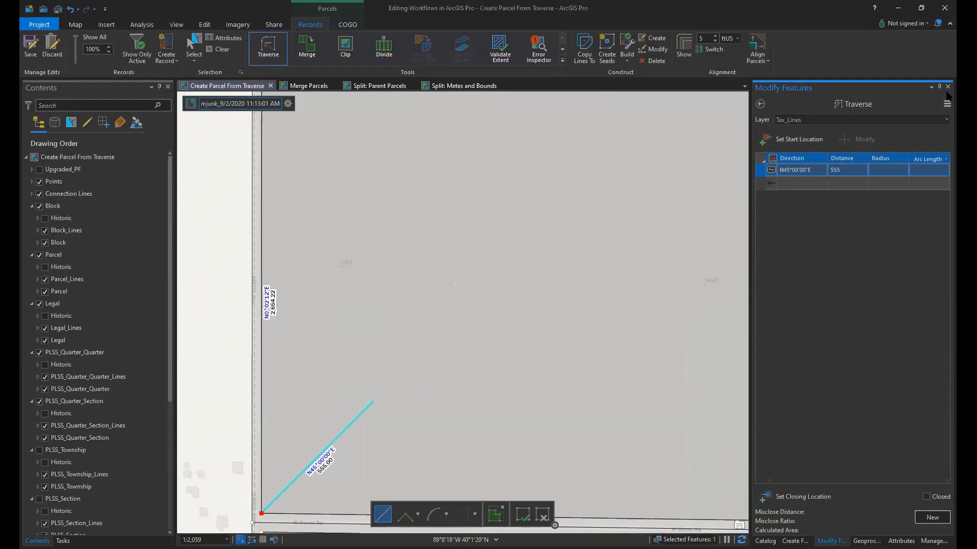
- Import the ArcMap traverse file Traverse_Demo.txt, restarting the traverse with its courses
{"action": "left_click", "coordinate": [947, 104]}
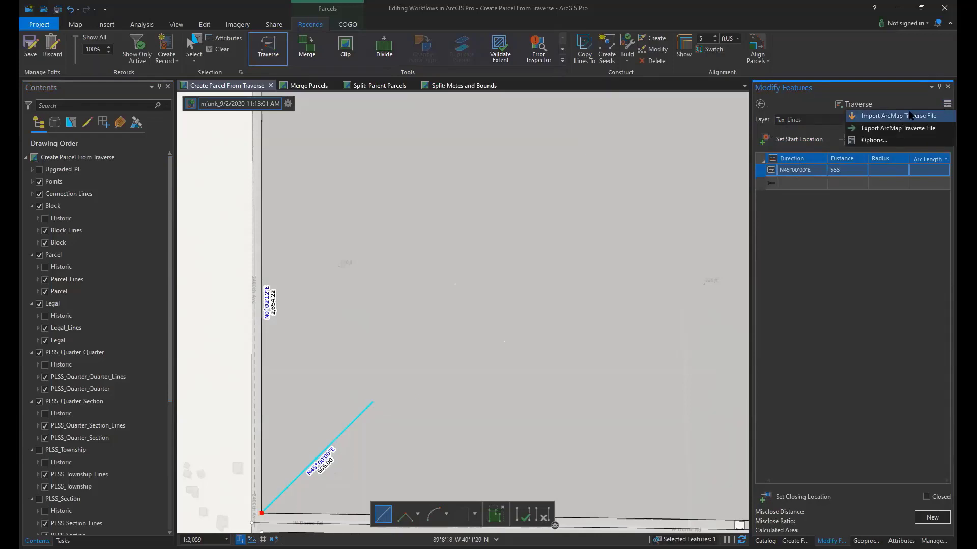
{"action": "mouse_move", "coordinate": [898, 116]}
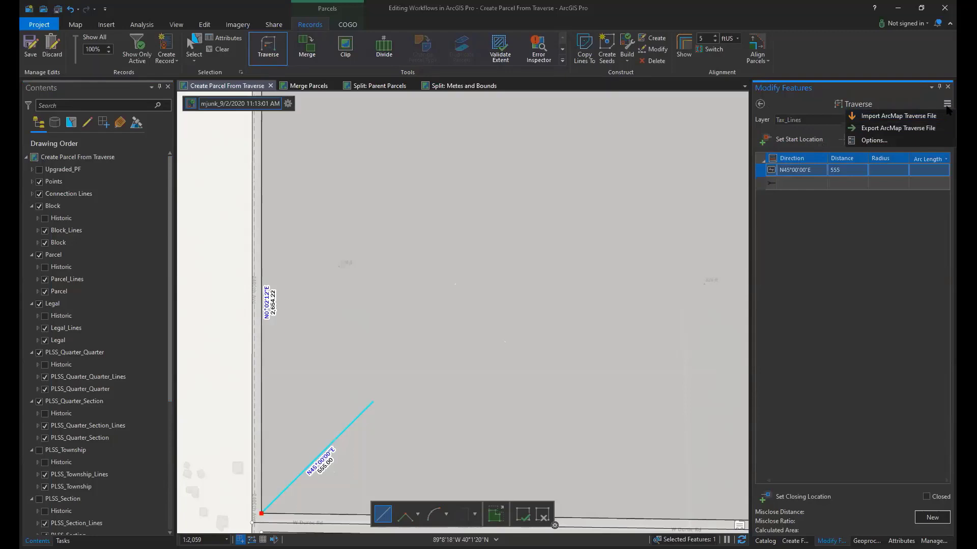
{"action": "left_click", "coordinate": [897, 116]}
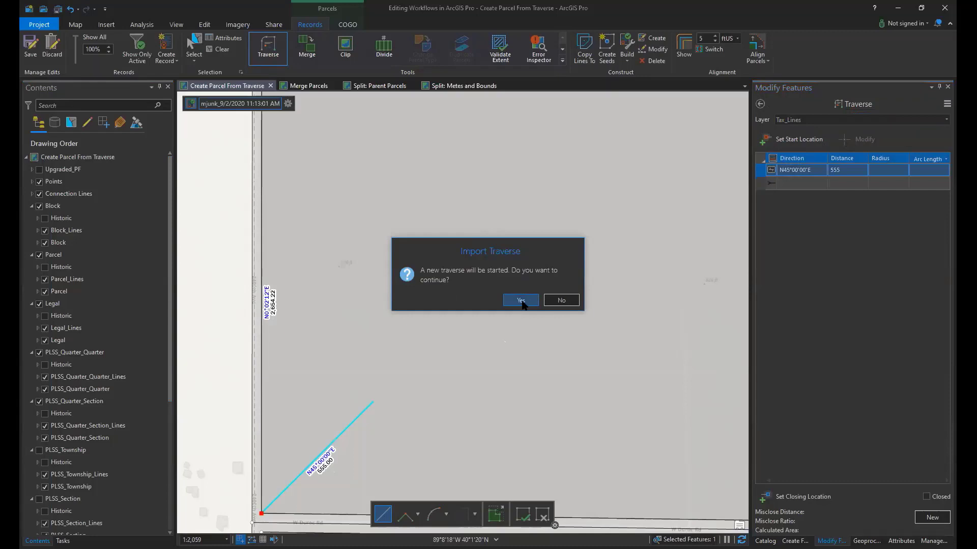
{"action": "left_click", "coordinate": [519, 299]}
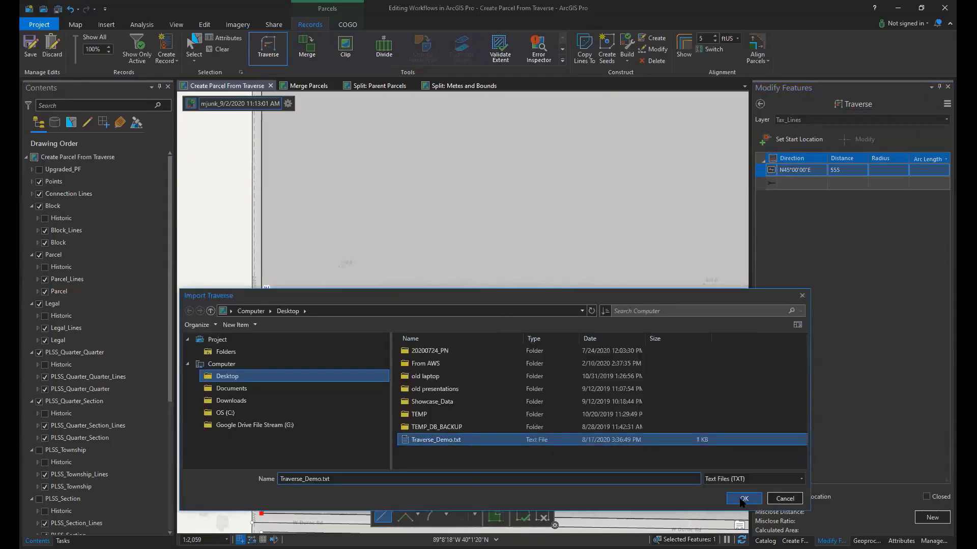
{"action": "left_click", "coordinate": [742, 498]}
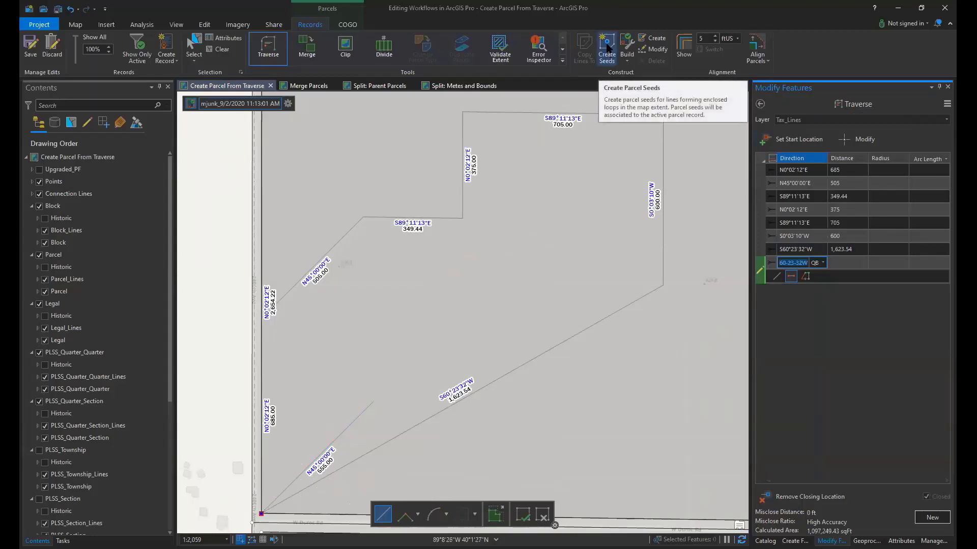
{"action": "mouse_move", "coordinate": [614, 73]}
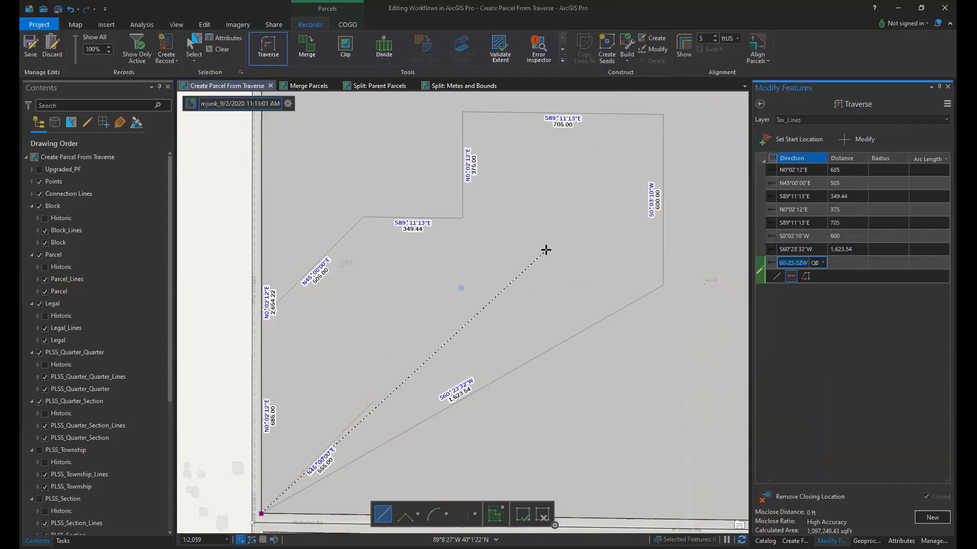
{"action": "mouse_move", "coordinate": [495, 283]}
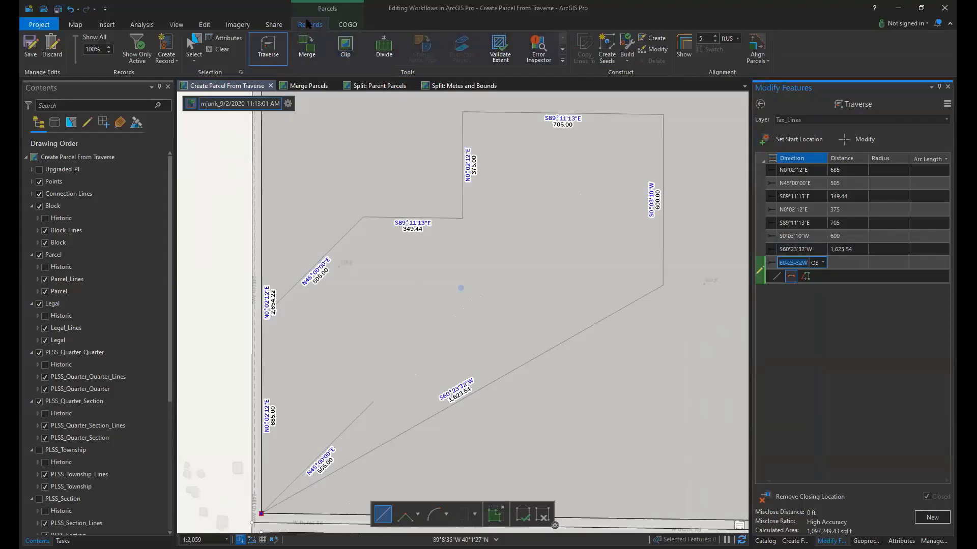
- Show the Attributes pane, which prompts for a feature selection
{"action": "left_click", "coordinate": [227, 41]}
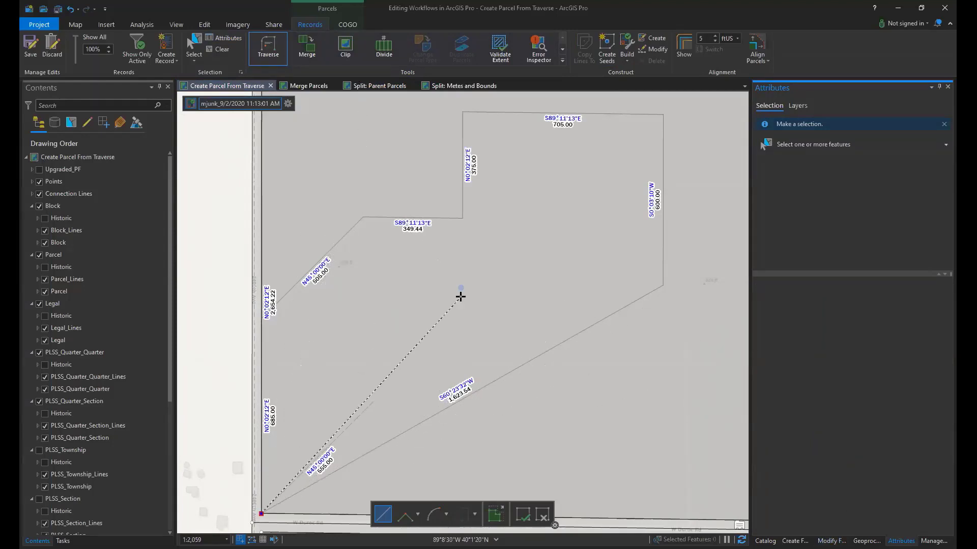
{"action": "mouse_move", "coordinate": [451, 293]}
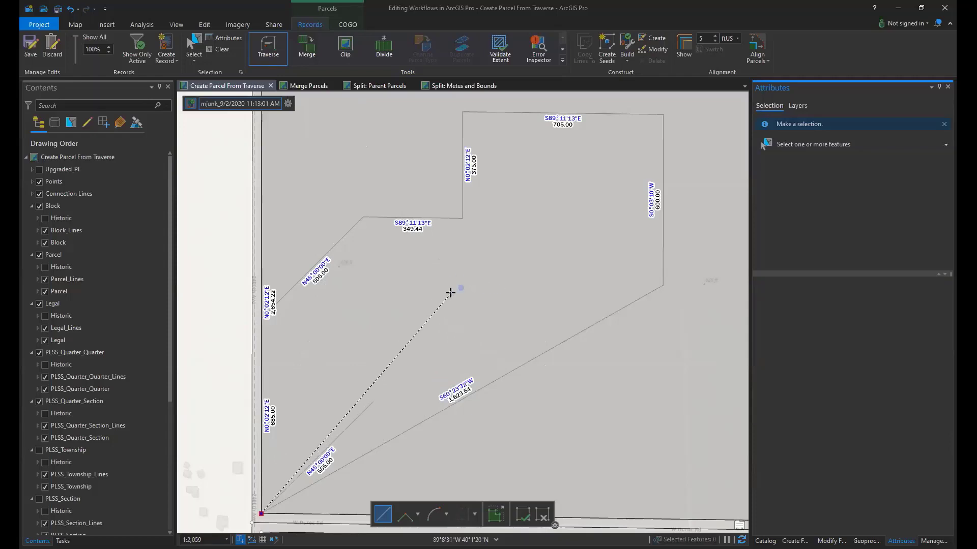
{"action": "mouse_move", "coordinate": [470, 311]}
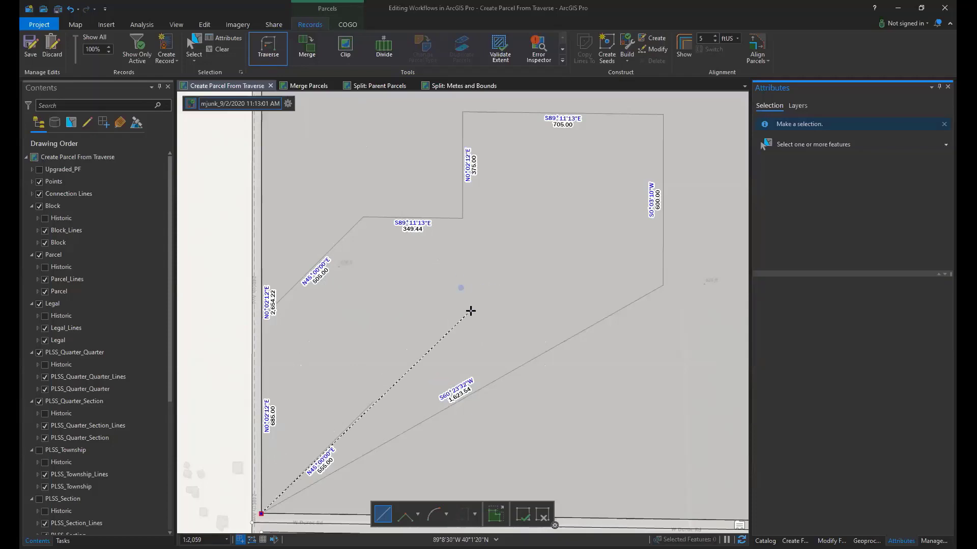